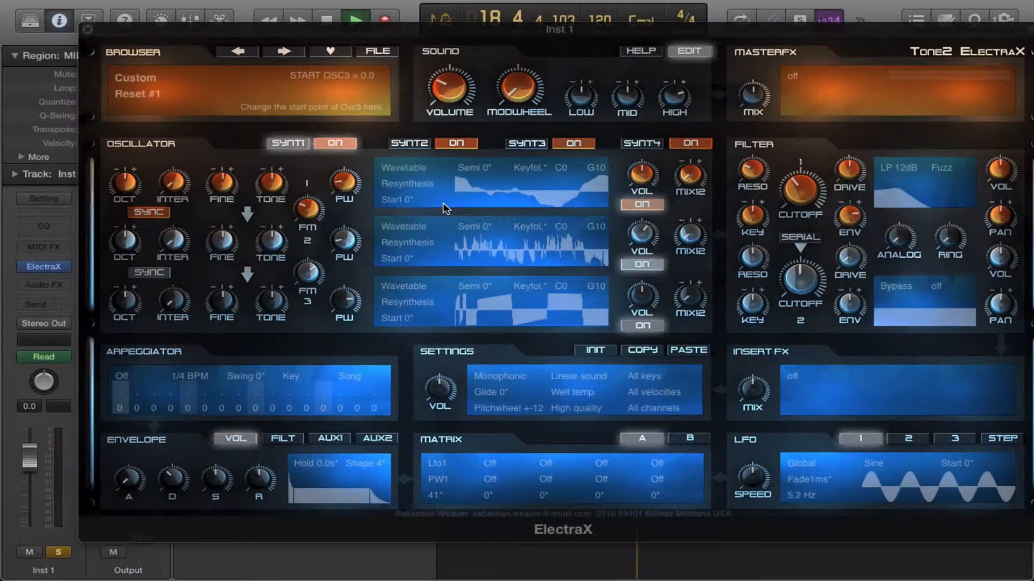
{"action": "mouse_move", "coordinate": [413, 192]}
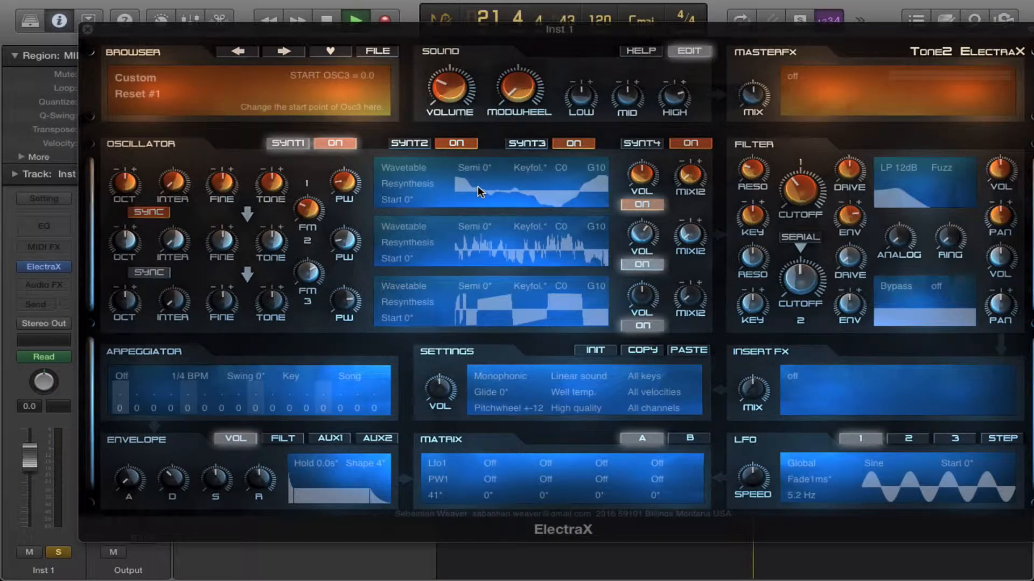
{"action": "mouse_move", "coordinate": [372, 183]}
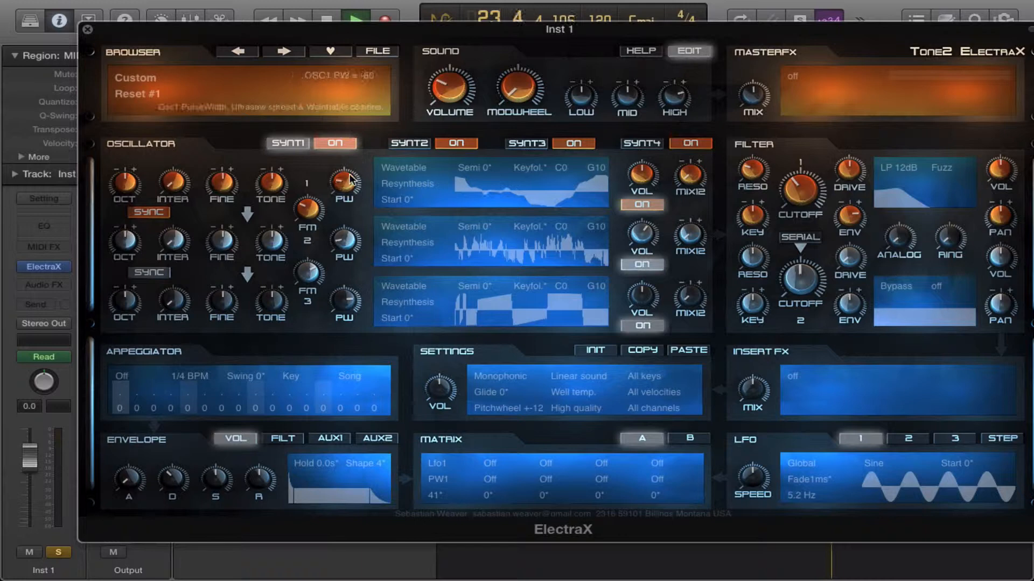
- Set oscillator 1's pulse width to 35 and Osc1–Osc2 FM to 20
{"action": "left_click_drag", "start_coordinate": [342, 181], "coordinate": [342, 175]}
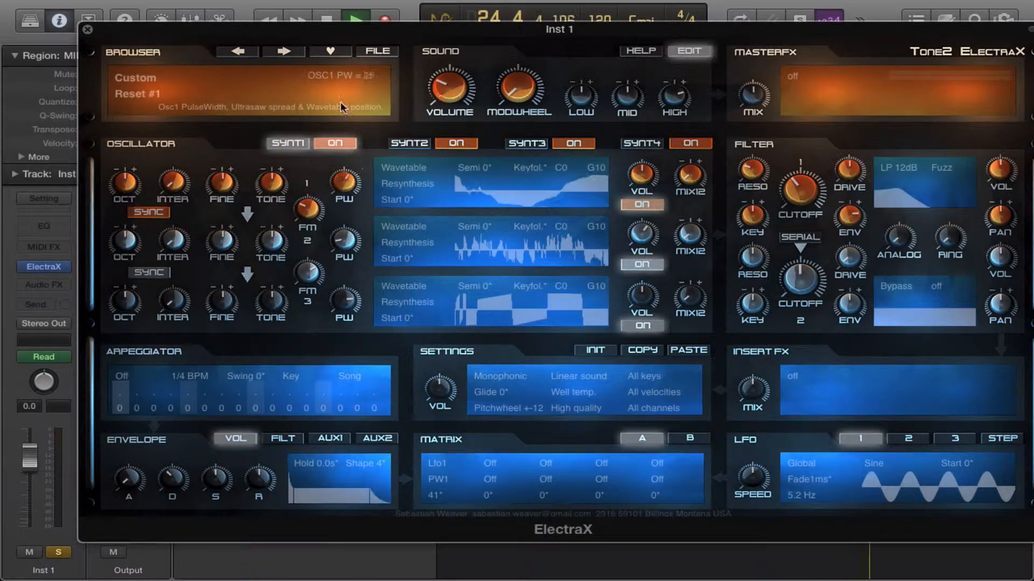
{"action": "left_click_drag", "start_coordinate": [343, 178], "coordinate": [353, 168]}
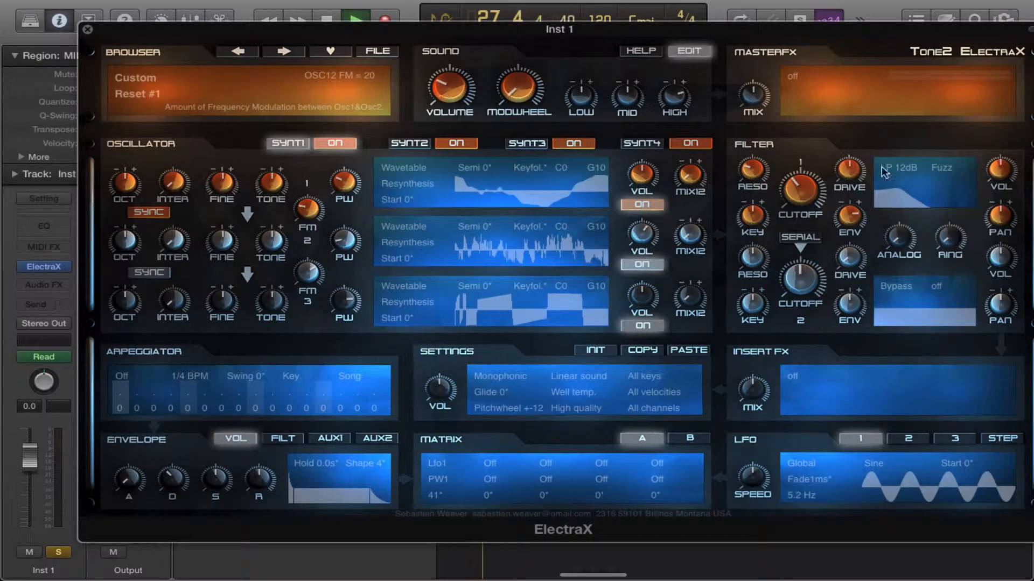
- Try the Comb- type on filter 1, then return it to Bypass
{"action": "left_click", "coordinate": [906, 168]}
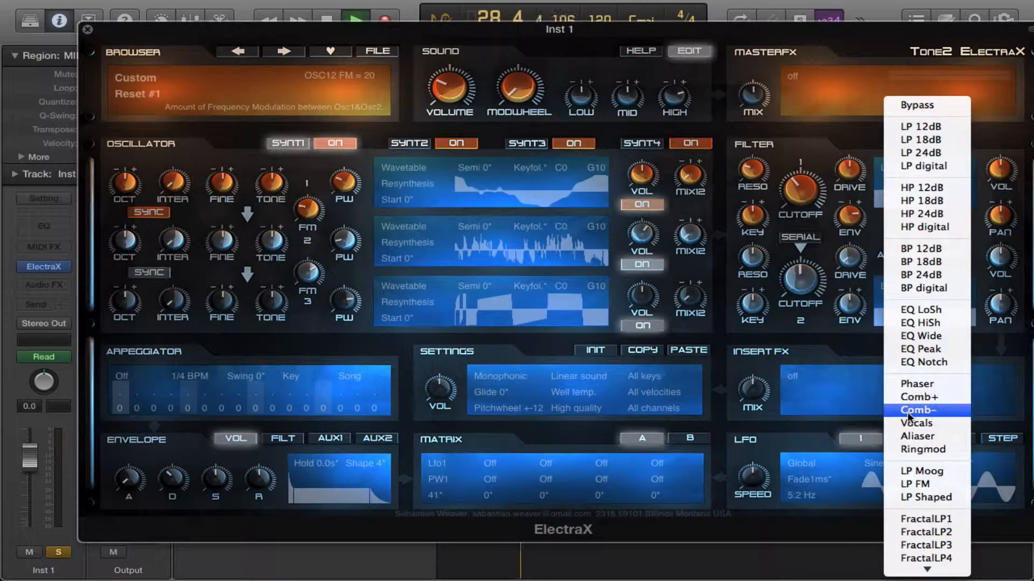
{"action": "left_click", "coordinate": [916, 410]}
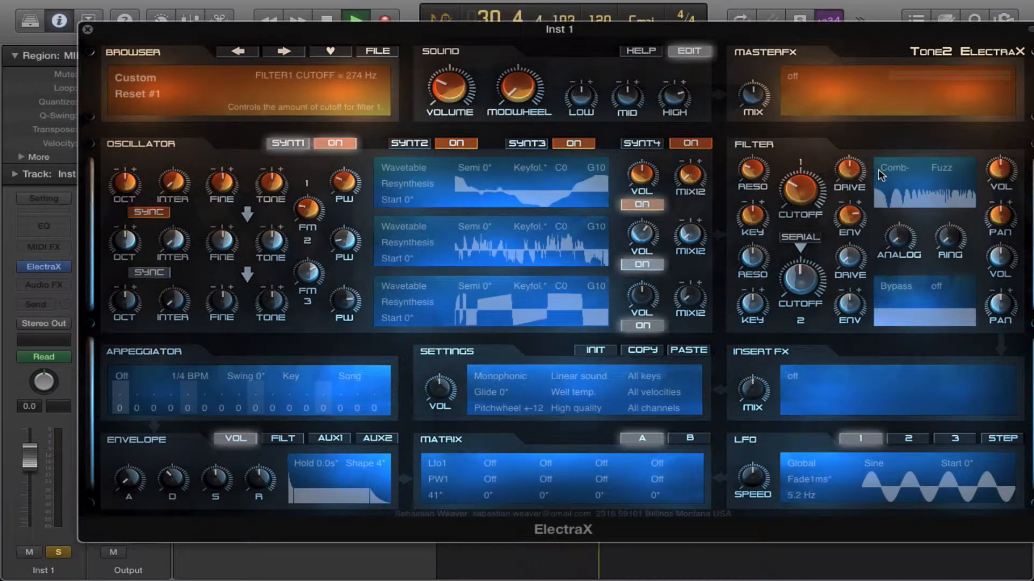
{"action": "left_click", "coordinate": [895, 168]}
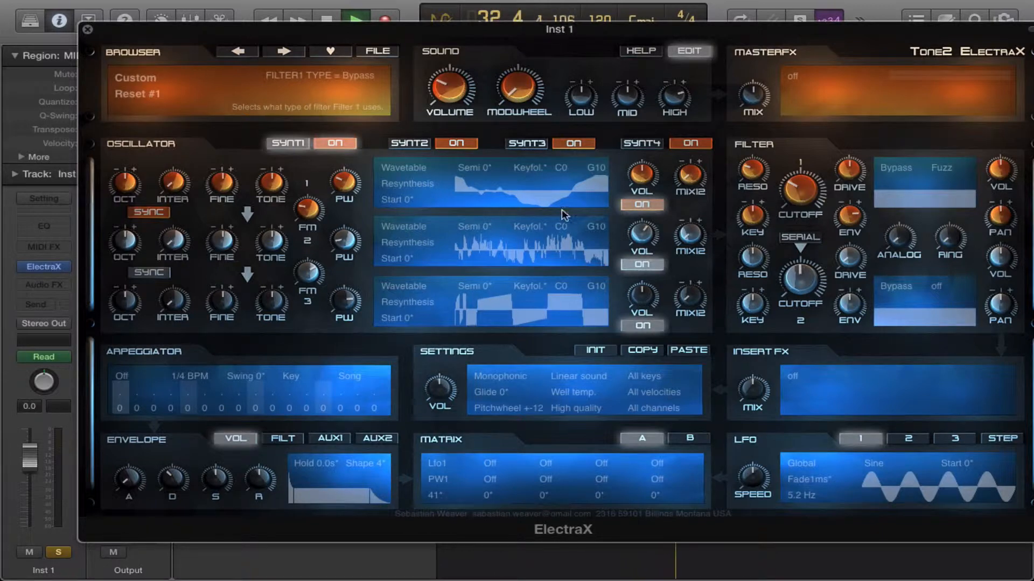
{"action": "mouse_move", "coordinate": [563, 214]}
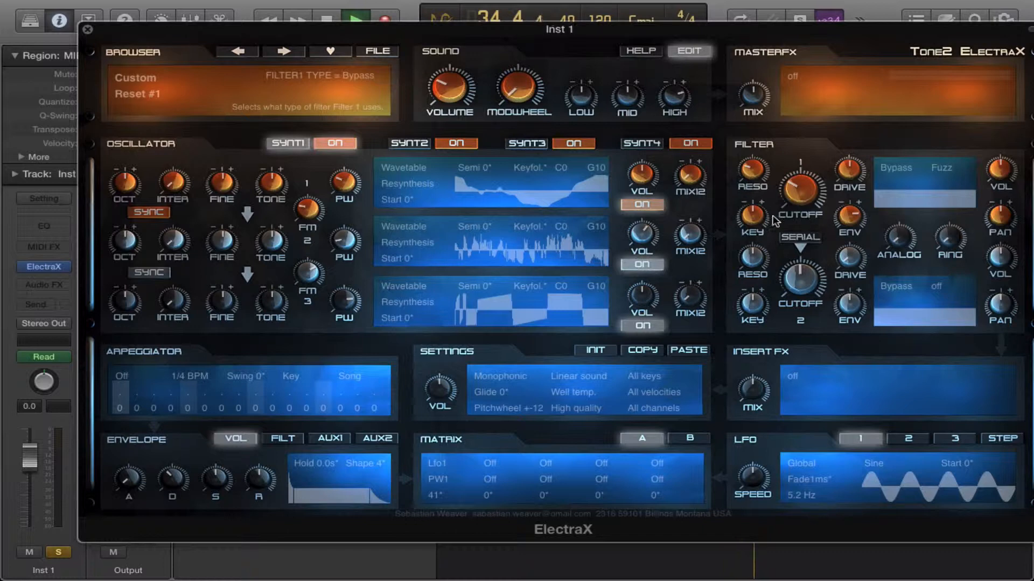
{"action": "mouse_move", "coordinate": [401, 186]}
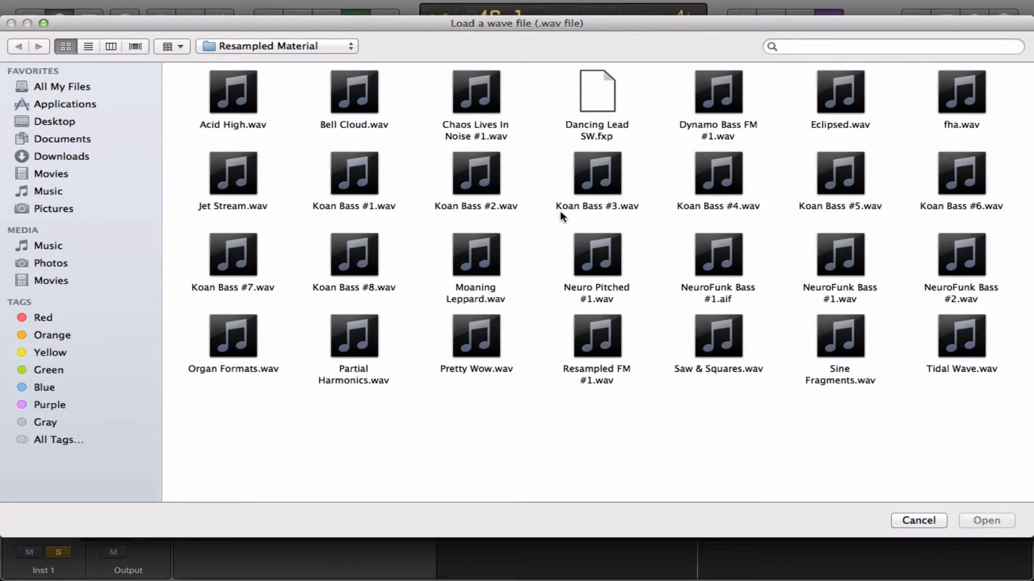
{"action": "mouse_move", "coordinate": [591, 193]}
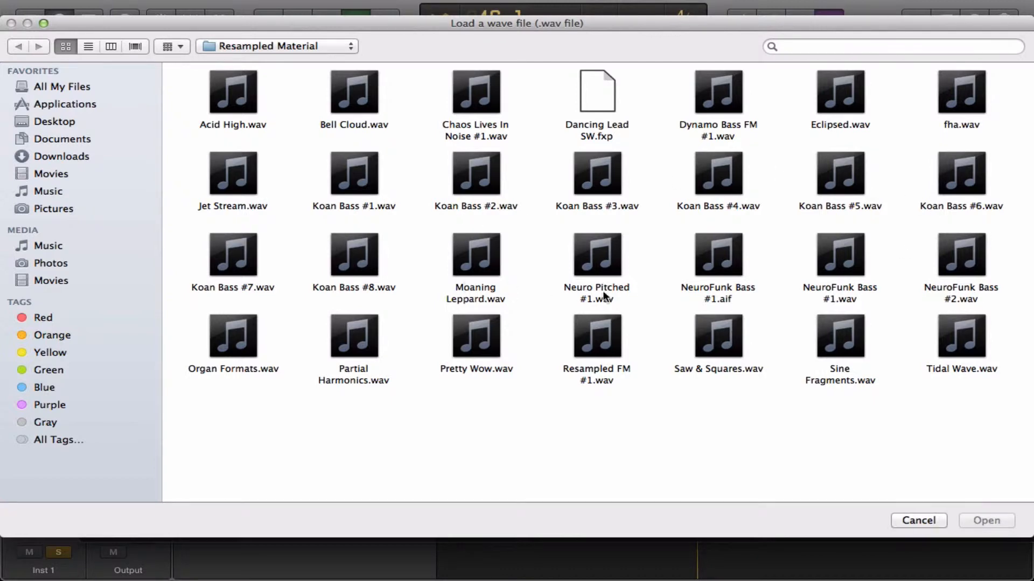
{"action": "mouse_move", "coordinate": [522, 348]}
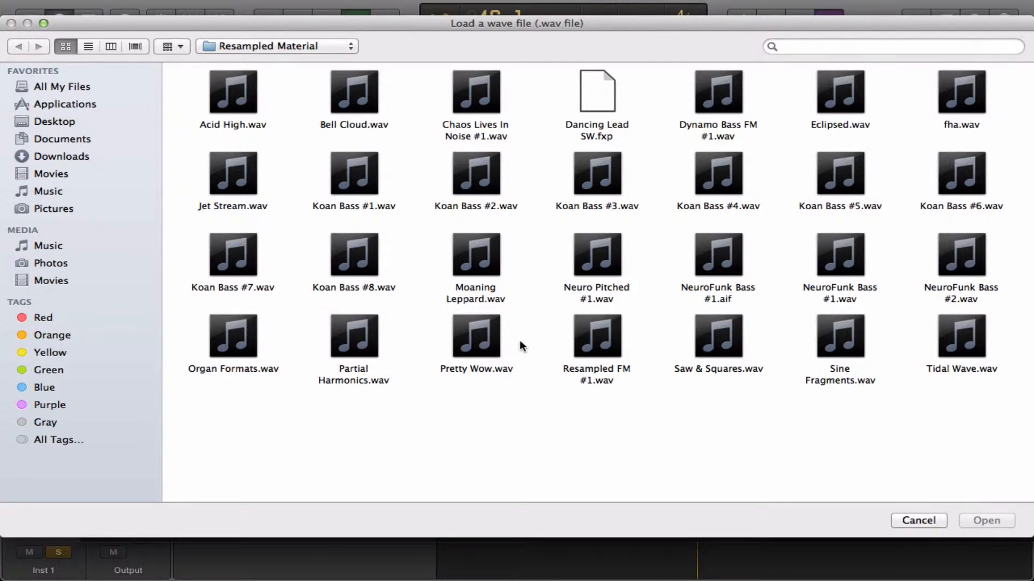
- Load Saw & Squares.wav from Resampled Material into oscillator 3's wavetable
{"action": "left_click", "coordinate": [717, 339]}
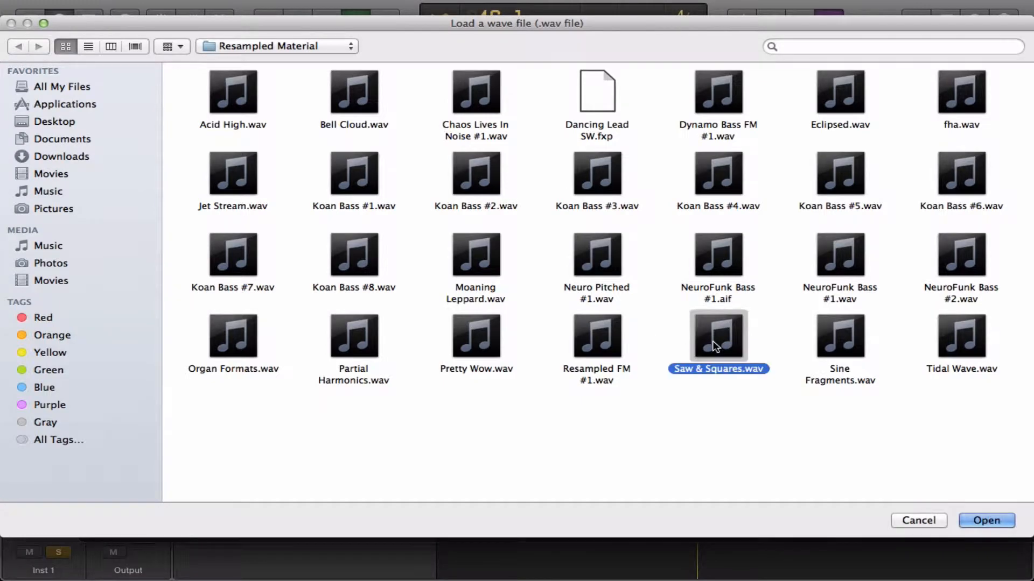
{"action": "left_click", "coordinate": [986, 522]}
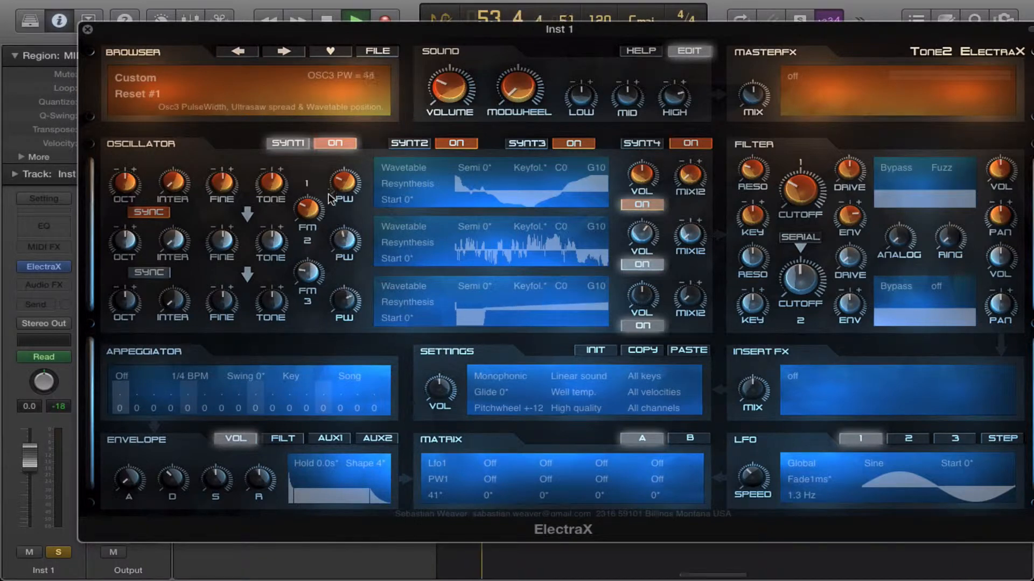
- Turn the FM 3 knob so Osc3–Osc4 FM reads 13
{"action": "left_click_drag", "start_coordinate": [341, 184], "coordinate": [342, 211]}
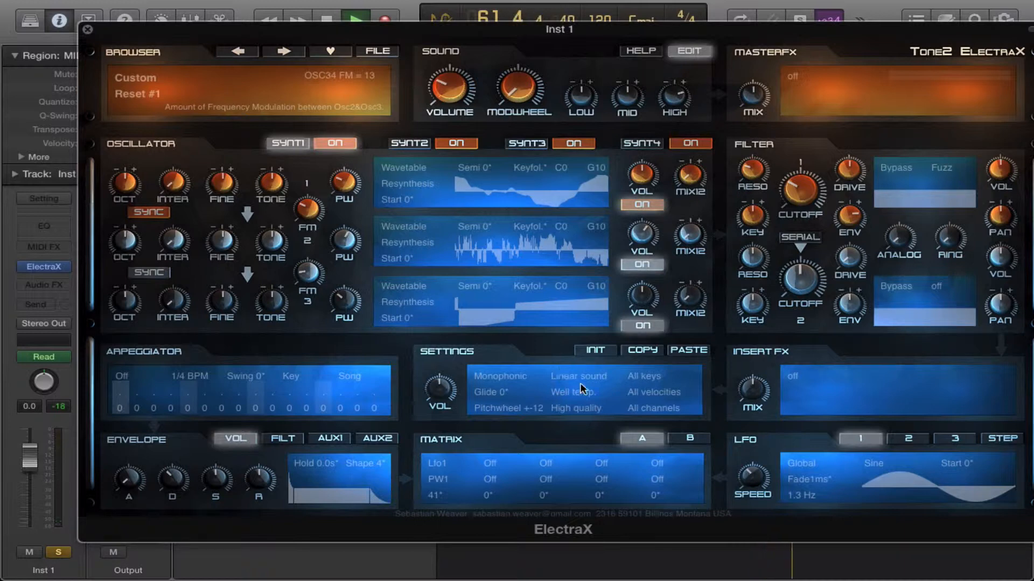
- Change the sound mode from Linear to Psychoacoustic
{"action": "left_click", "coordinate": [573, 392]}
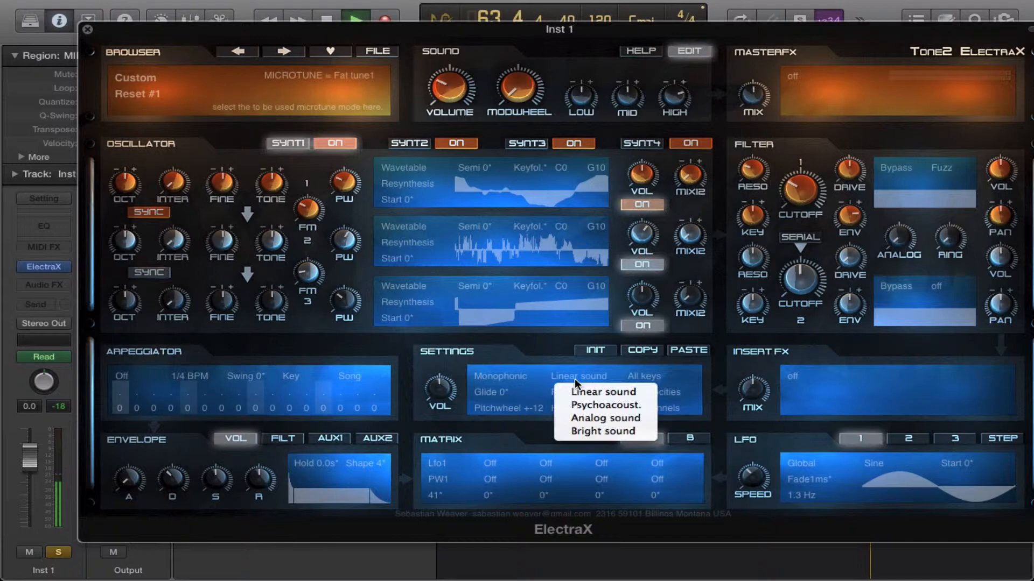
{"action": "left_click", "coordinate": [601, 405]}
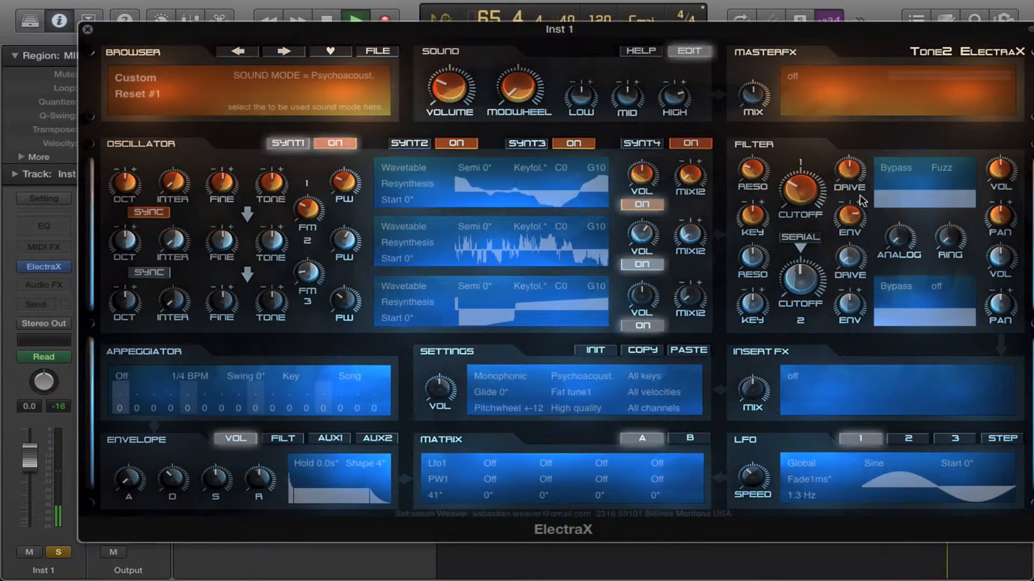
- Set filter 1's type to Comb-
{"action": "left_click", "coordinate": [896, 168]}
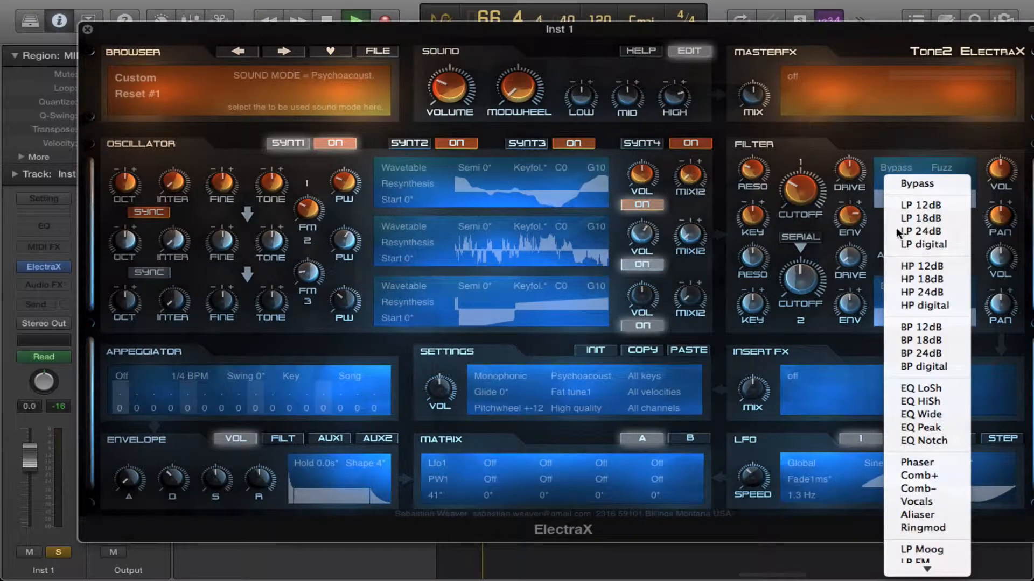
{"action": "mouse_move", "coordinate": [915, 436]}
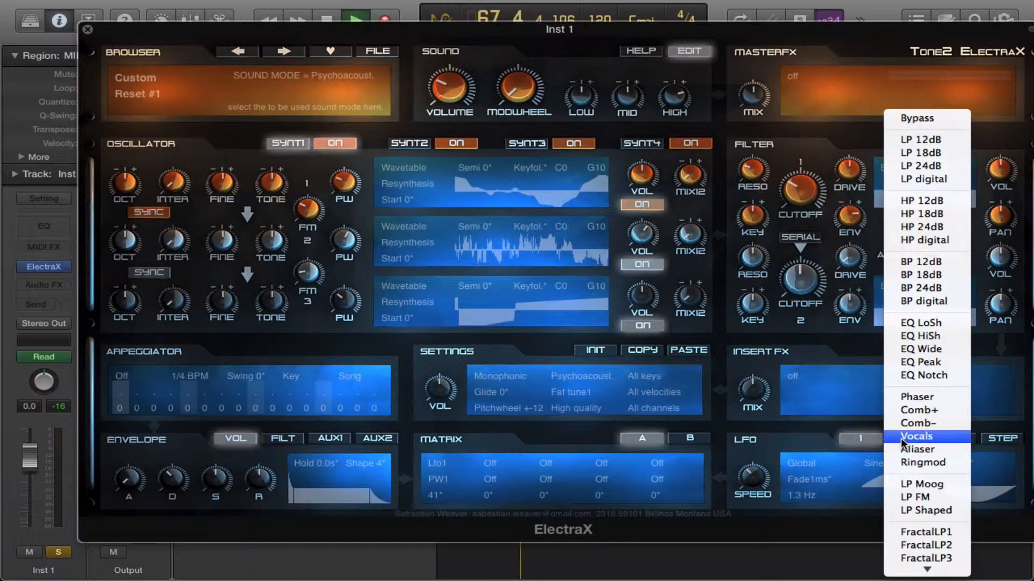
{"action": "left_click", "coordinate": [916, 422]}
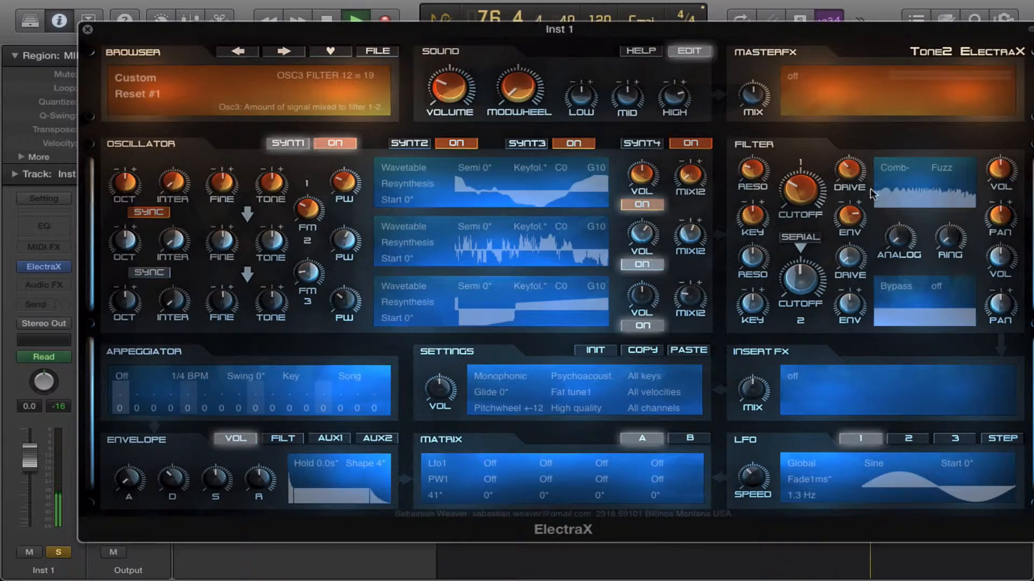
{"action": "mouse_move", "coordinate": [800, 191]}
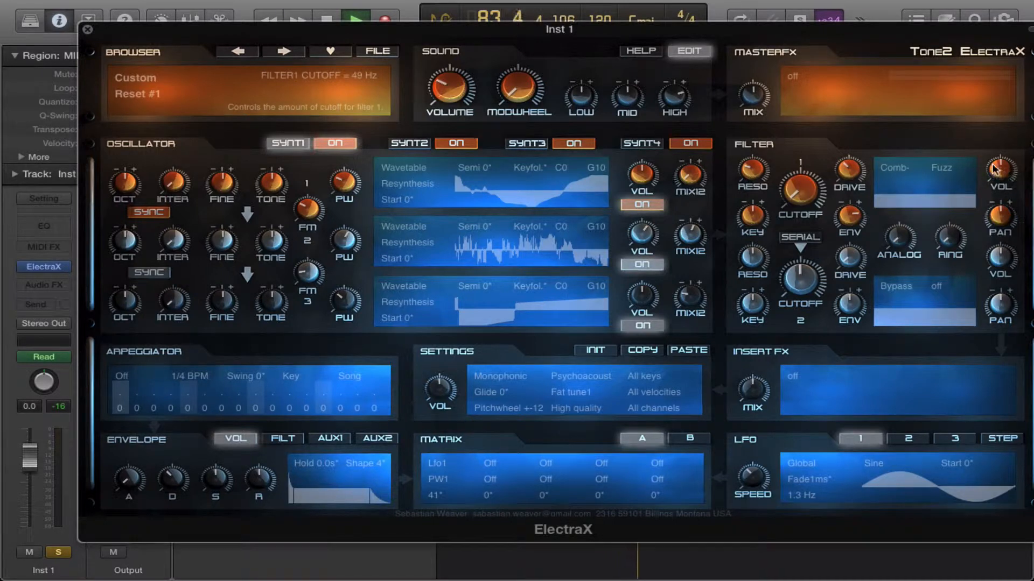
- Return filter 1 to Bypass with distortion off and show the filter envelope
{"action": "left_click", "coordinate": [895, 168]}
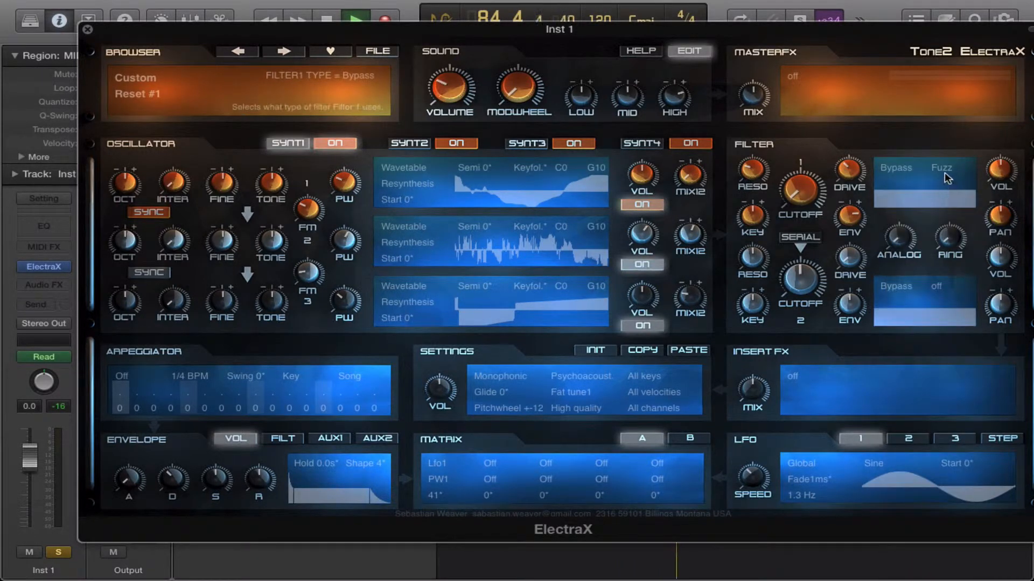
{"action": "left_click", "coordinate": [941, 168]}
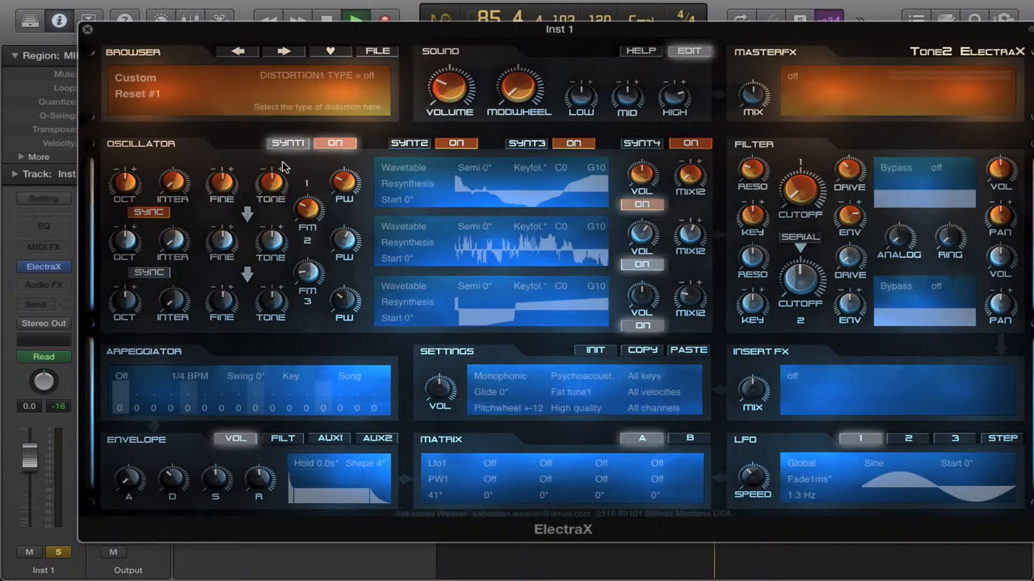
{"action": "mouse_move", "coordinate": [407, 190]}
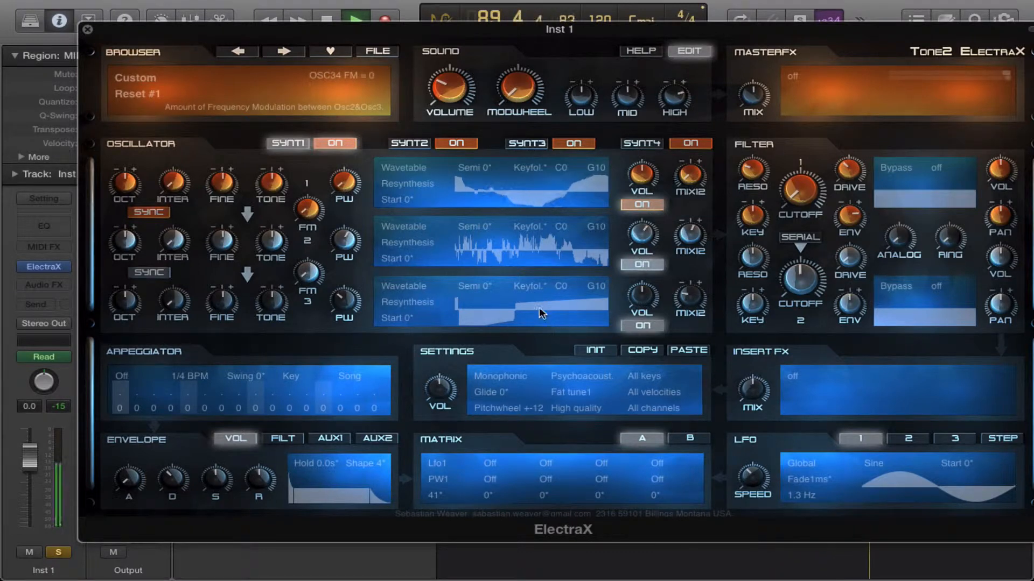
{"action": "left_click", "coordinate": [283, 438]}
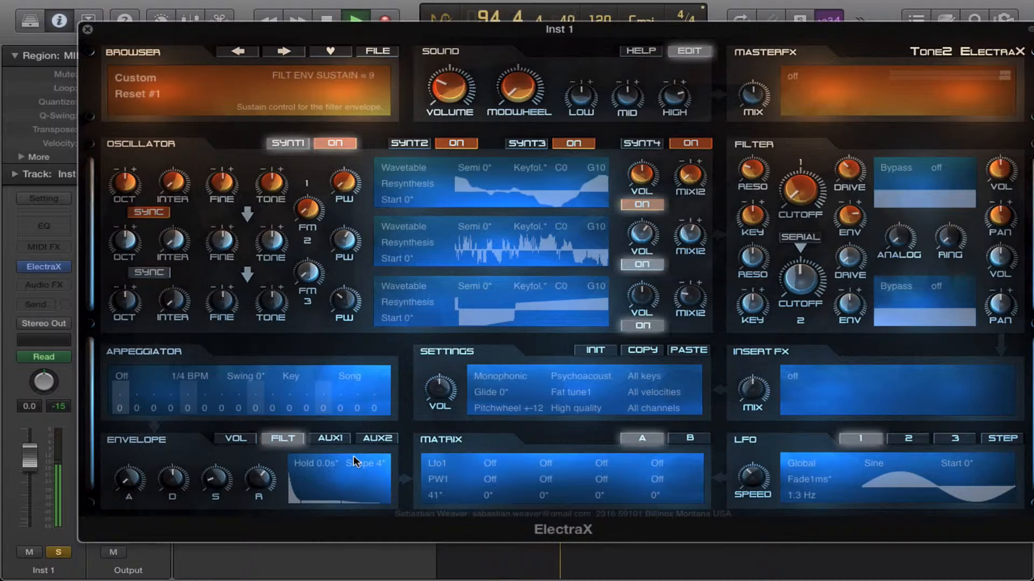
- Set filter 1's type to LP 12dB
{"action": "left_click", "coordinate": [922, 167]}
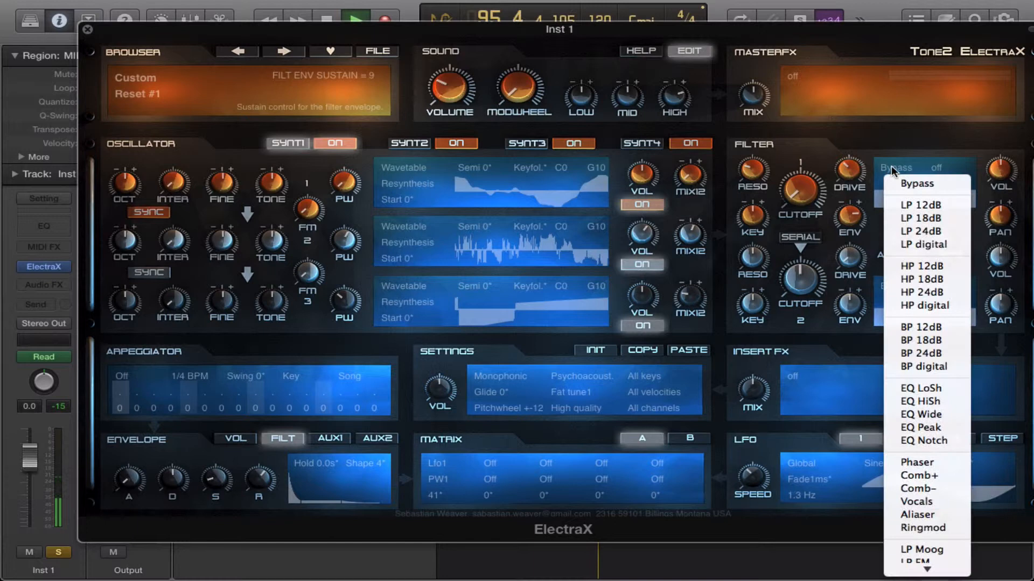
{"action": "left_click", "coordinate": [918, 204]}
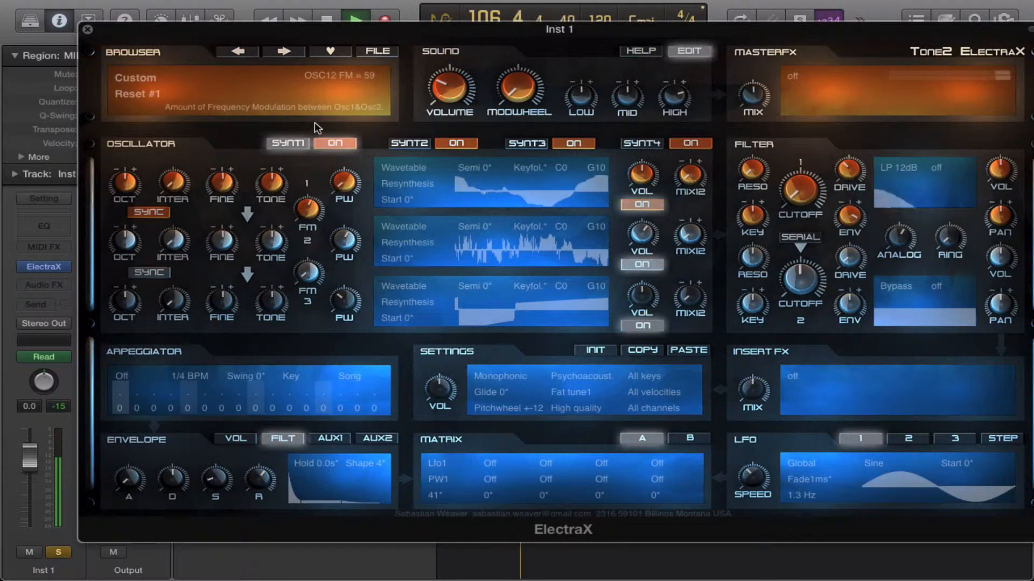
- Make Reverb Cathedral the master effect and set the play mode to Polyphonic 12
{"action": "left_click", "coordinate": [792, 77]}
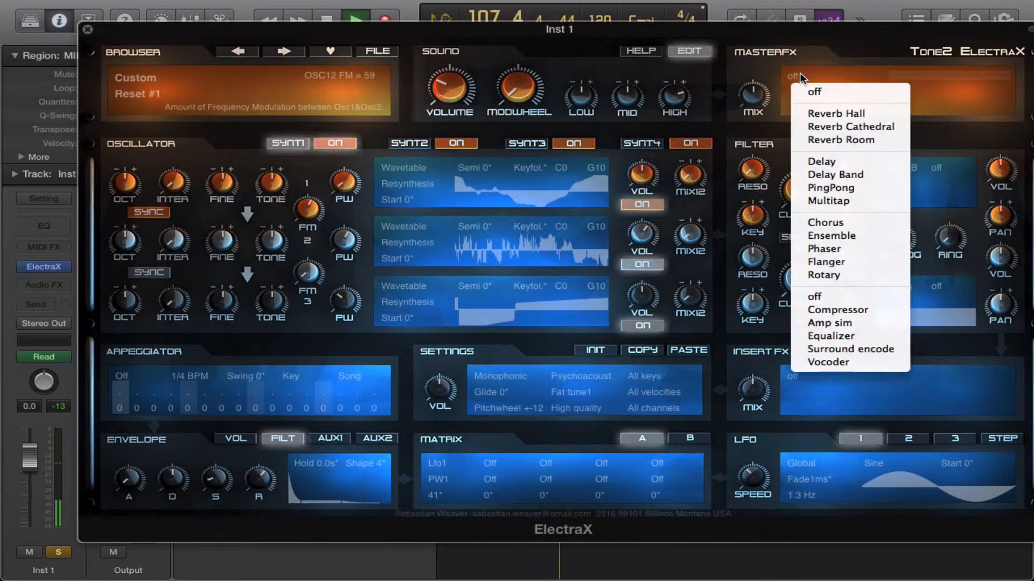
{"action": "mouse_move", "coordinate": [836, 113]}
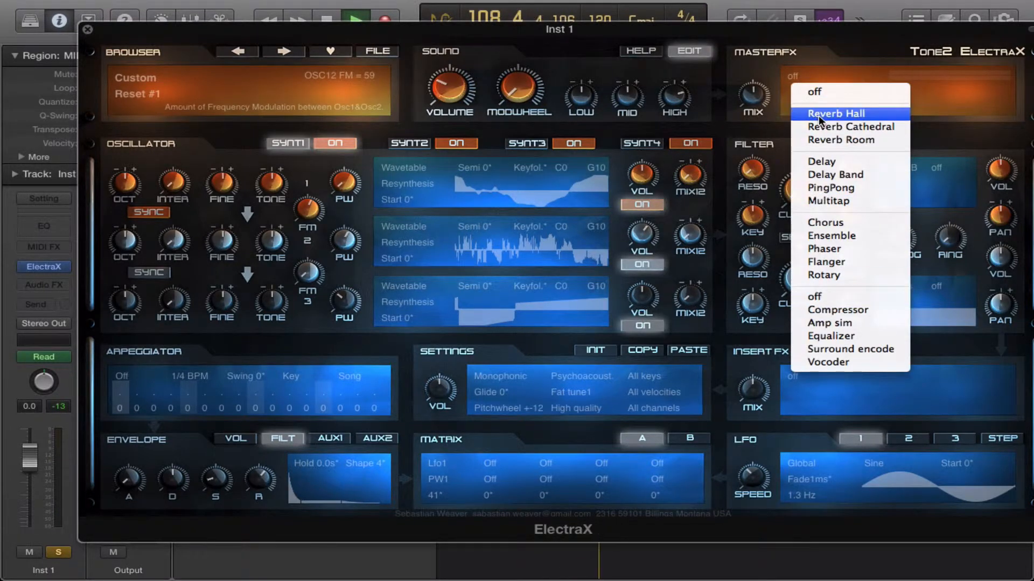
{"action": "left_click", "coordinate": [850, 128]}
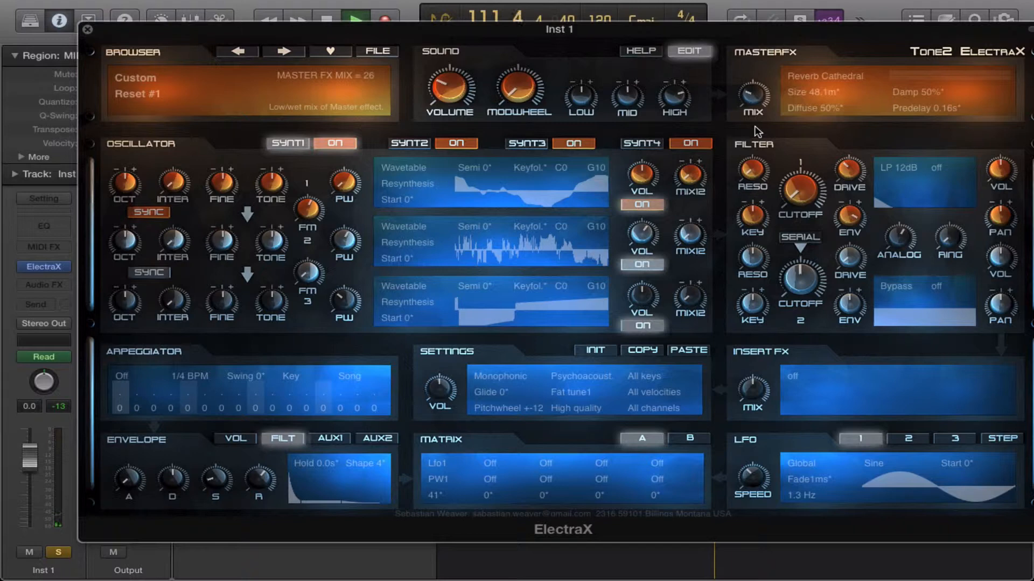
{"action": "left_click", "coordinate": [500, 376]}
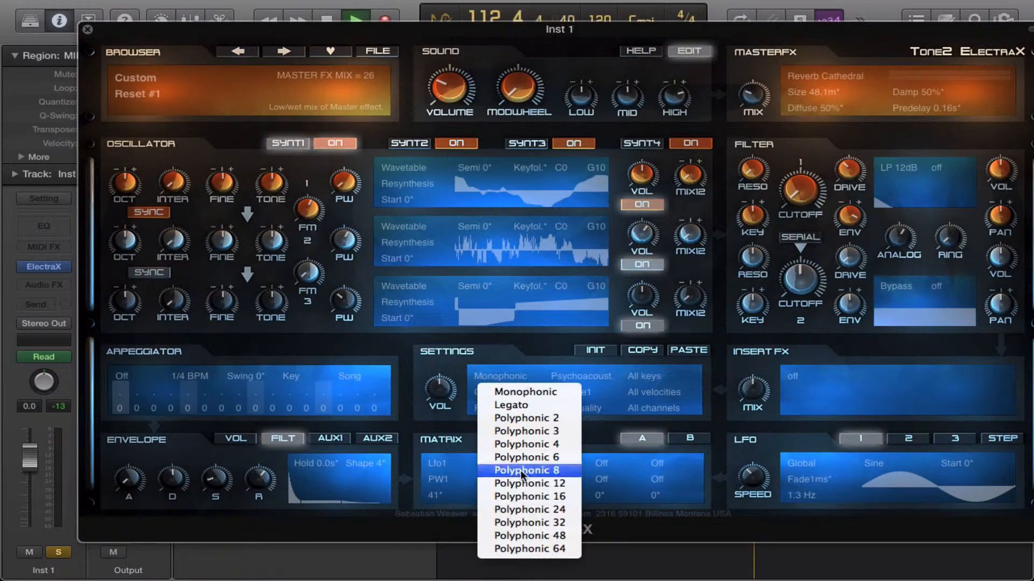
{"action": "left_click", "coordinate": [526, 483]}
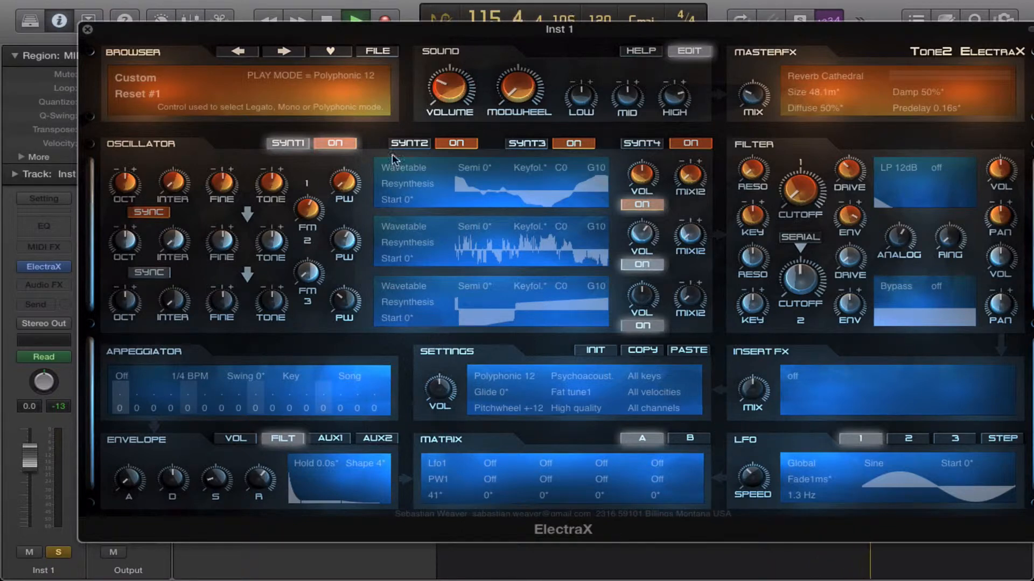
{"action": "left_click", "coordinate": [404, 168]}
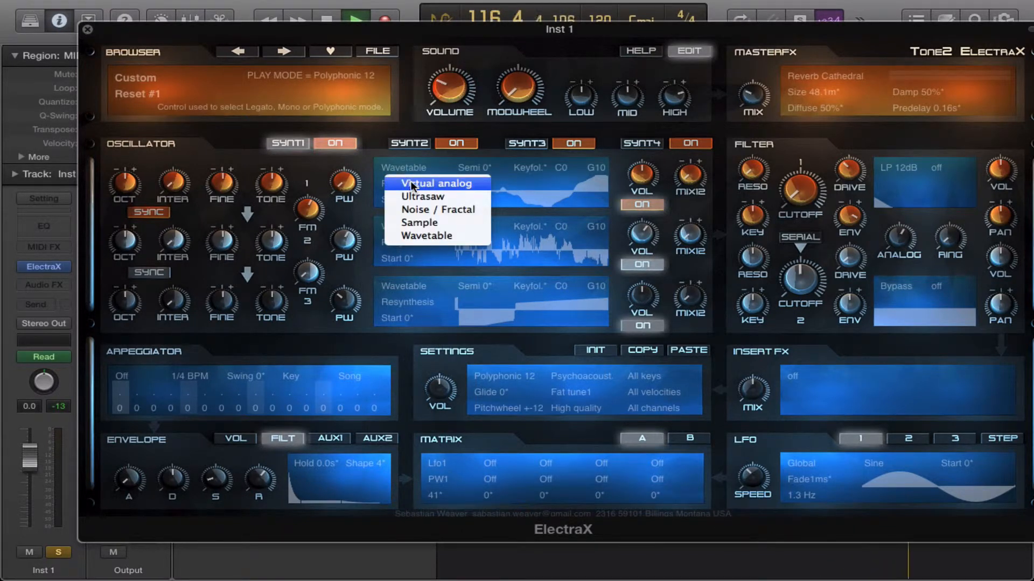
{"action": "mouse_move", "coordinate": [386, 272]}
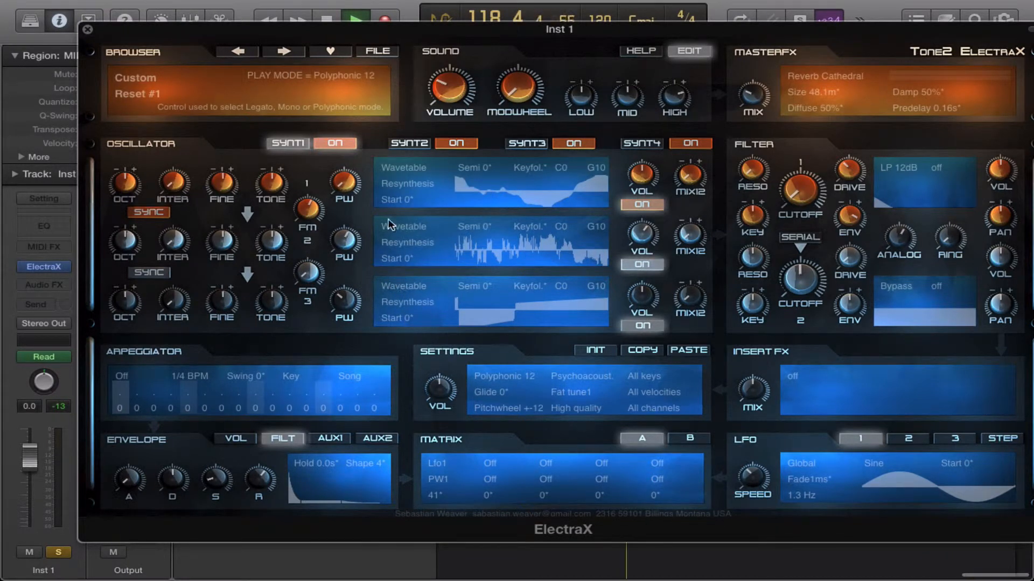
{"action": "left_click", "coordinate": [404, 167]}
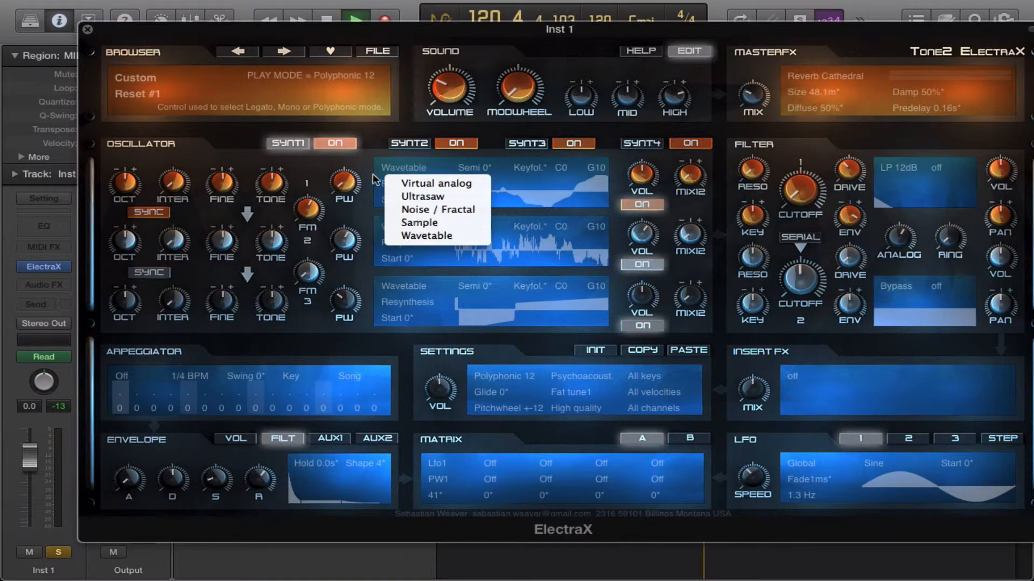
{"action": "mouse_move", "coordinate": [420, 223]}
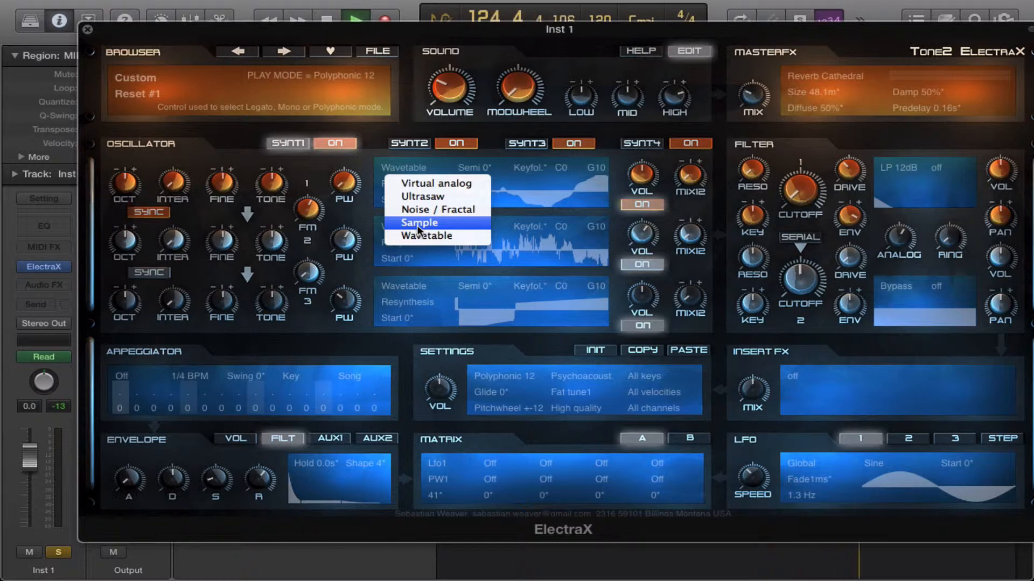
{"action": "left_click", "coordinate": [421, 222]}
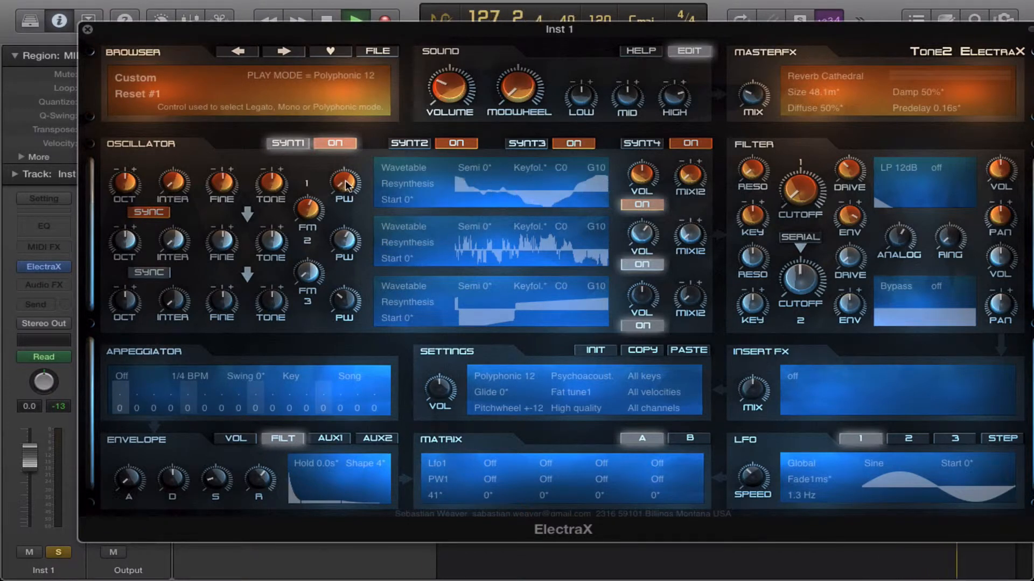
- Lower oscillator 1's pulse width from 35 to -64
{"action": "left_click_drag", "start_coordinate": [343, 184], "coordinate": [343, 175]}
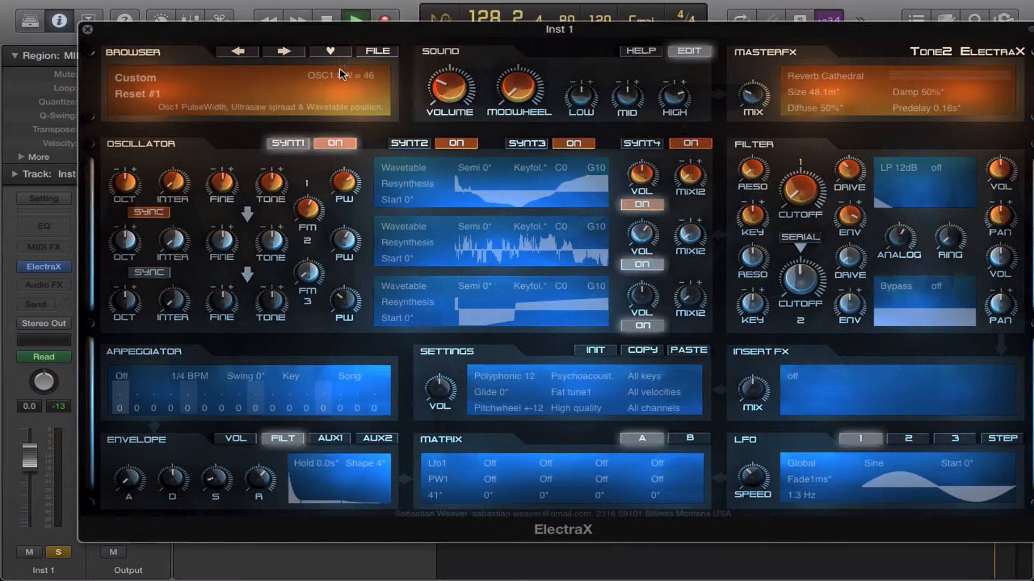
{"action": "left_click_drag", "start_coordinate": [342, 184], "coordinate": [342, 198]}
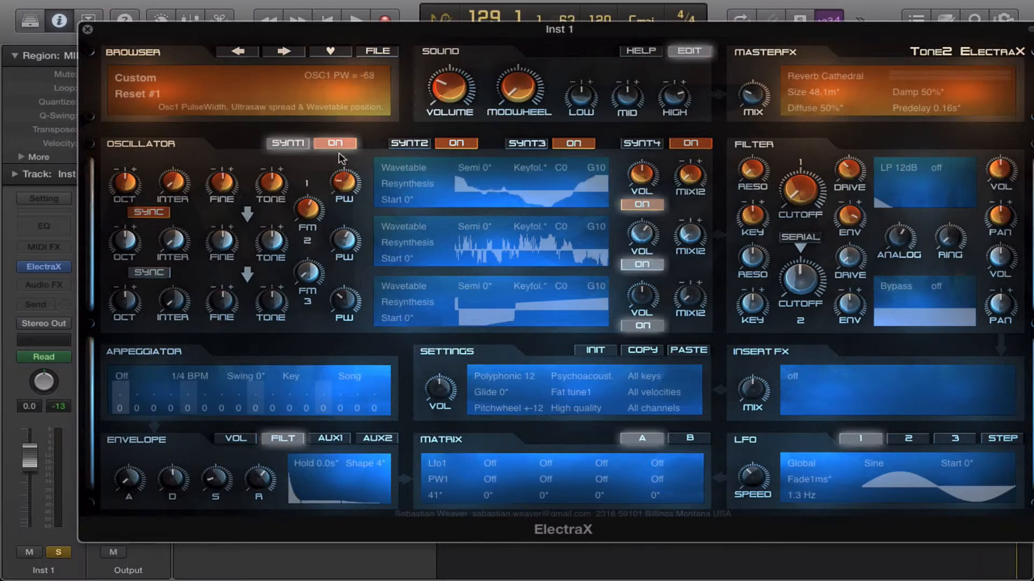
{"action": "left_click_drag", "start_coordinate": [343, 181], "coordinate": [346, 192]}
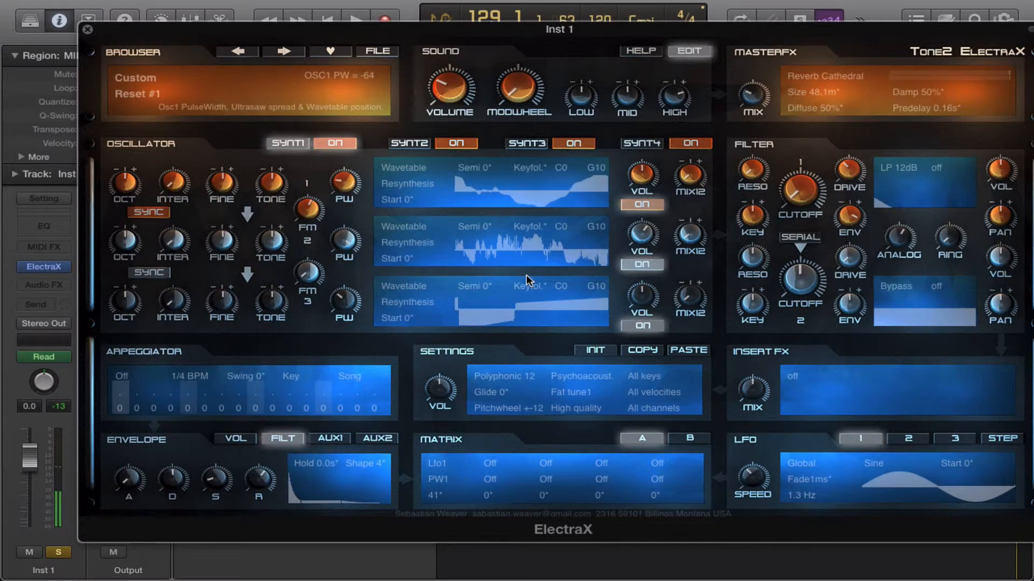
{"action": "mouse_move", "coordinate": [709, 219]}
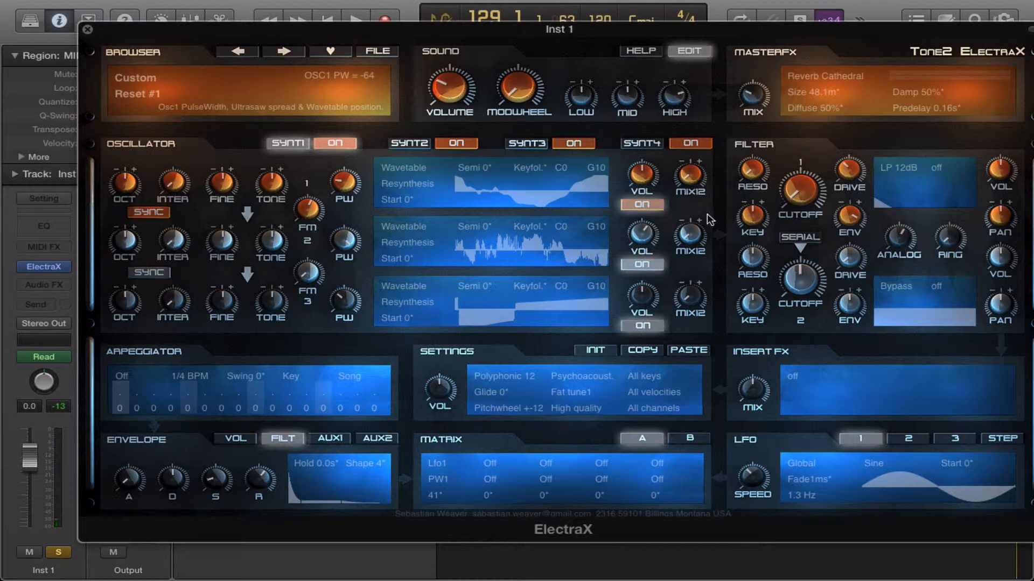
{"action": "mouse_move", "coordinate": [686, 212]}
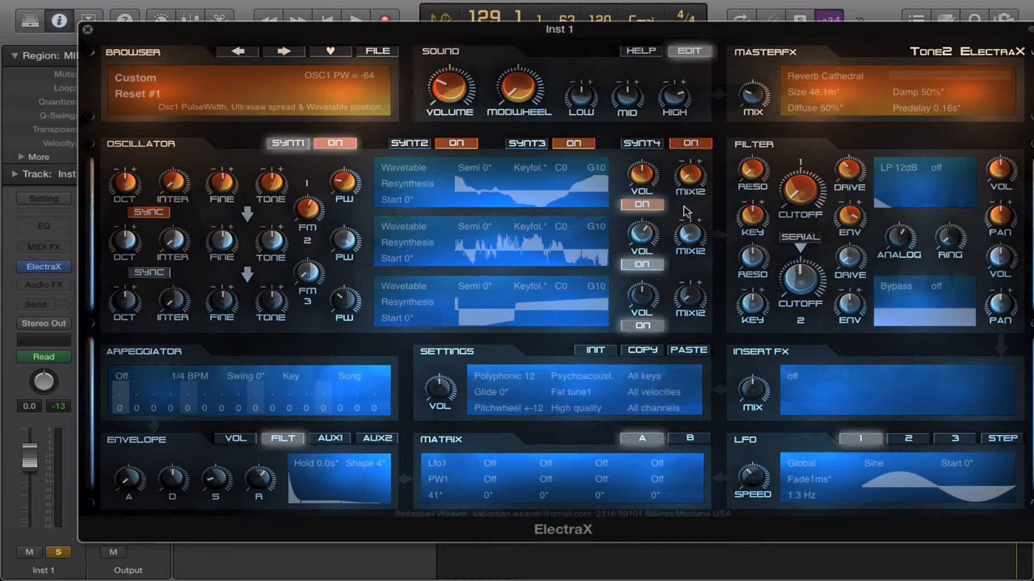
{"action": "mouse_move", "coordinate": [478, 257]}
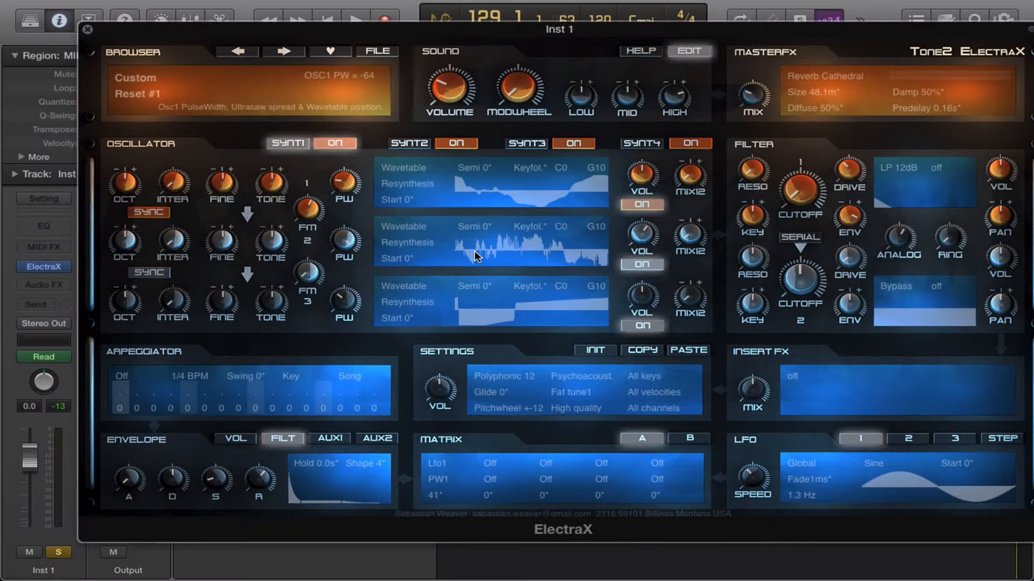
{"action": "mouse_move", "coordinate": [485, 37]}
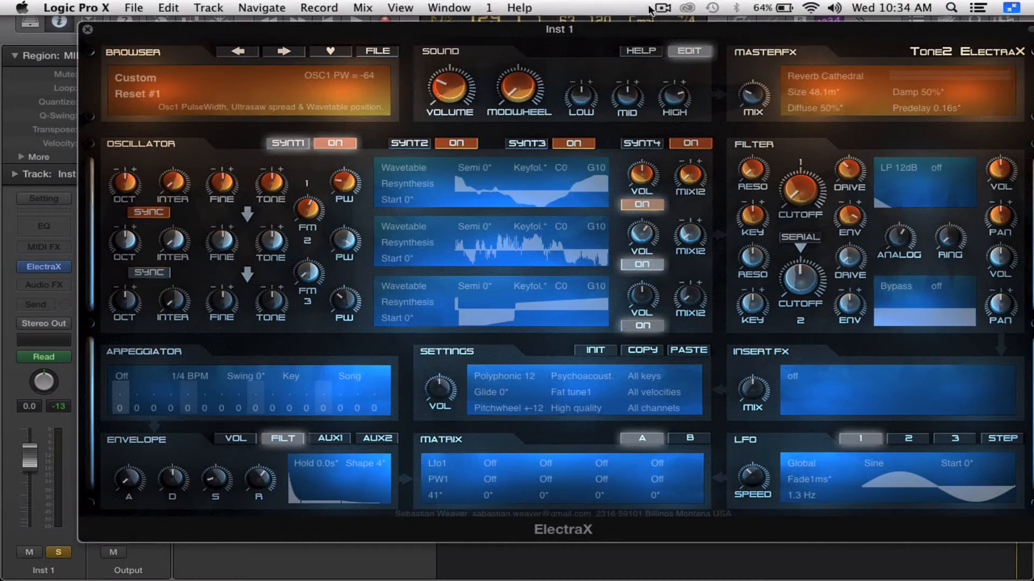
{"action": "mouse_move", "coordinate": [659, 11]}
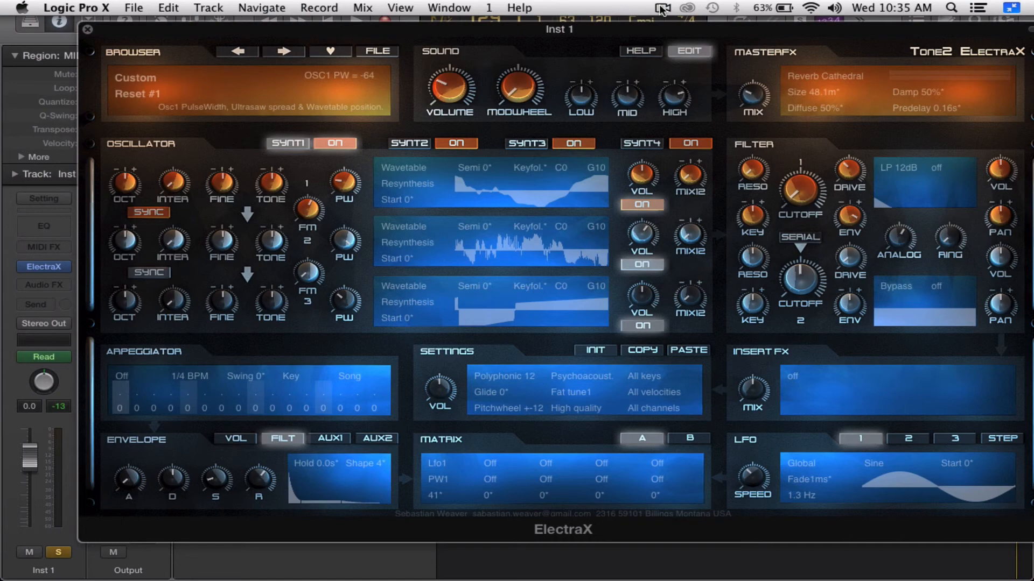
{"action": "left_click", "coordinate": [662, 7]}
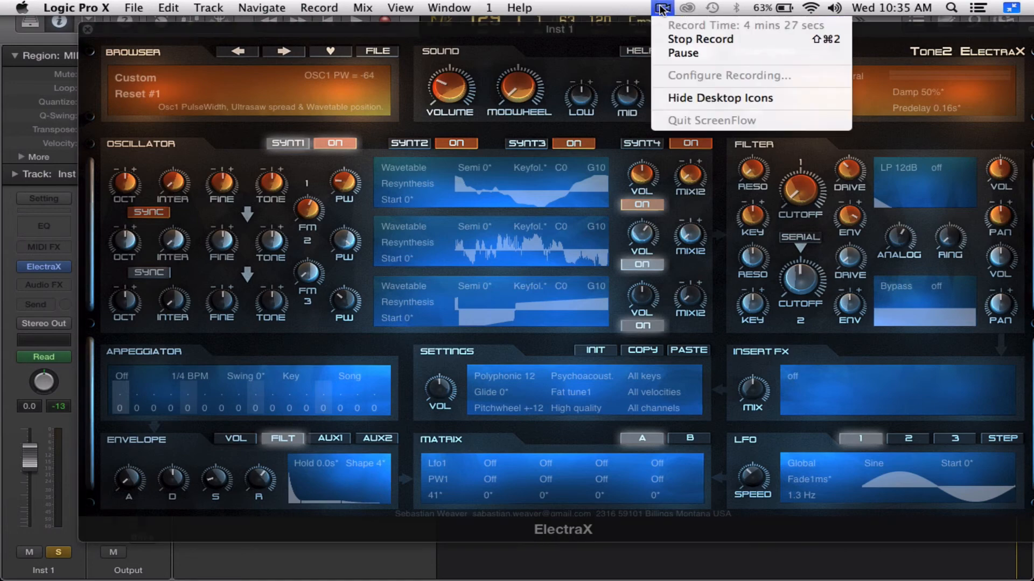